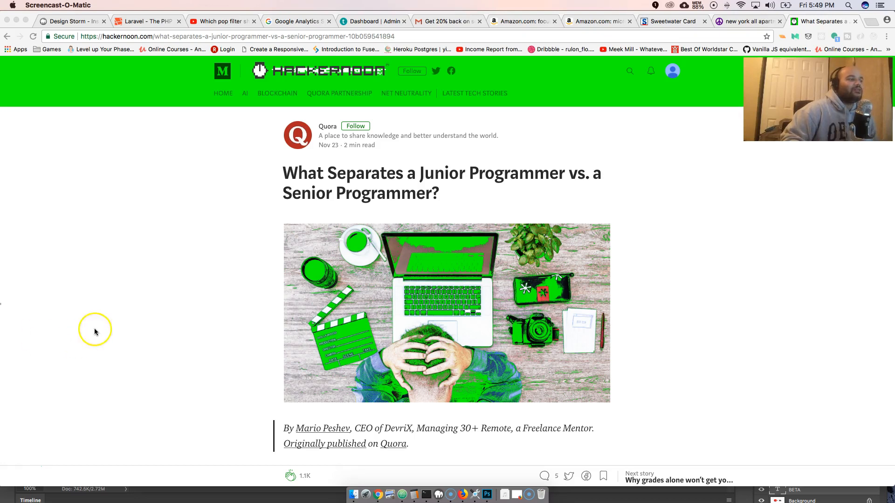
# Scroll the article until the highlighted Niels Bohr quote about experts sits below the header image
pyautogui.scroll(-3)
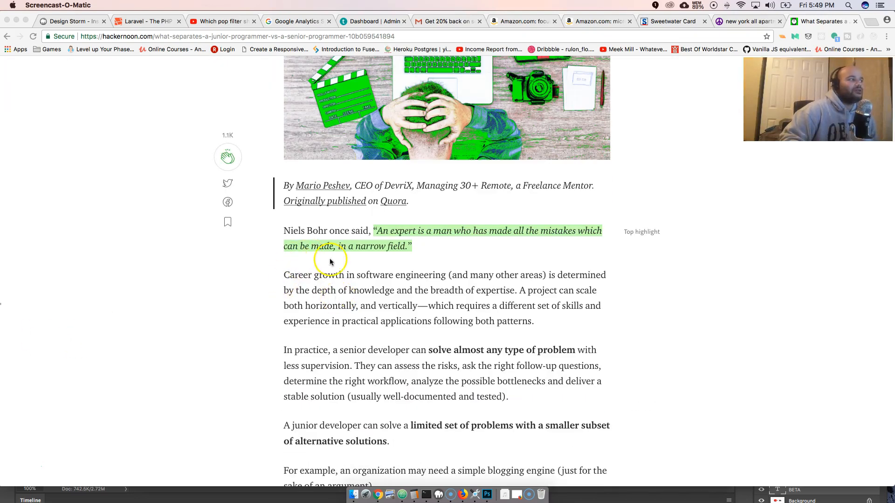
pyautogui.moveTo(365, 237)
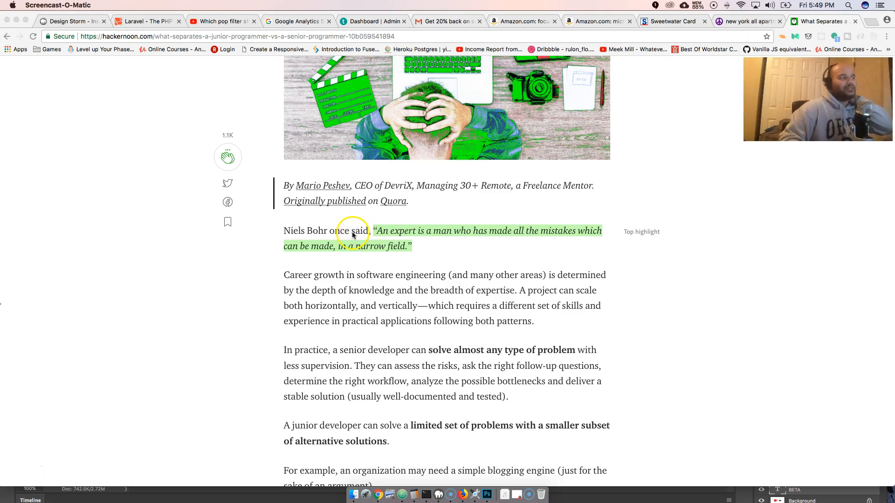
pyautogui.moveTo(330, 247)
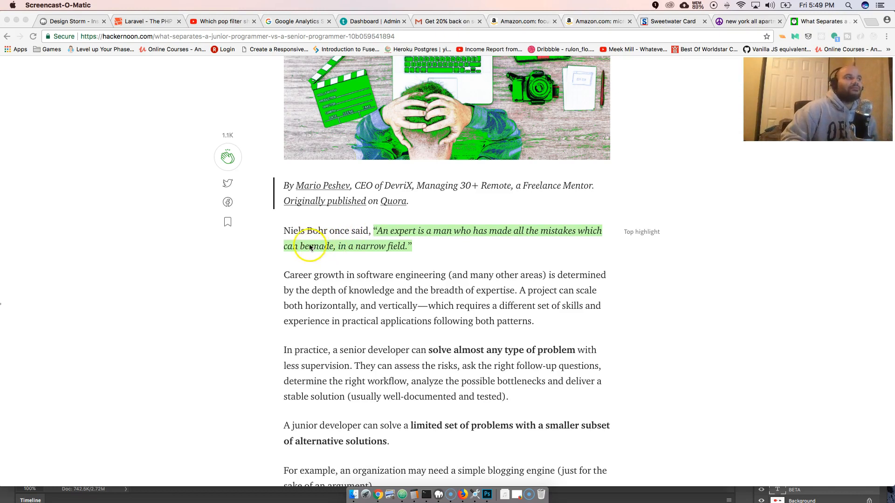
pyautogui.scroll(3)
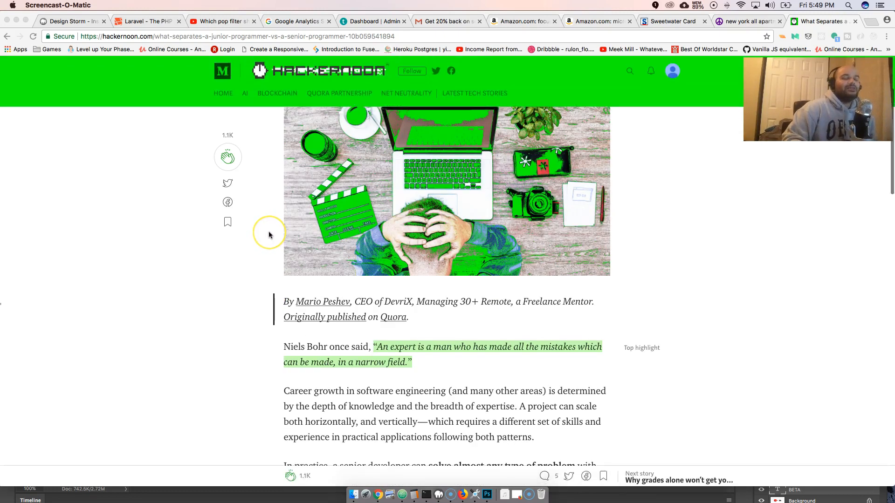
pyautogui.moveTo(270, 235)
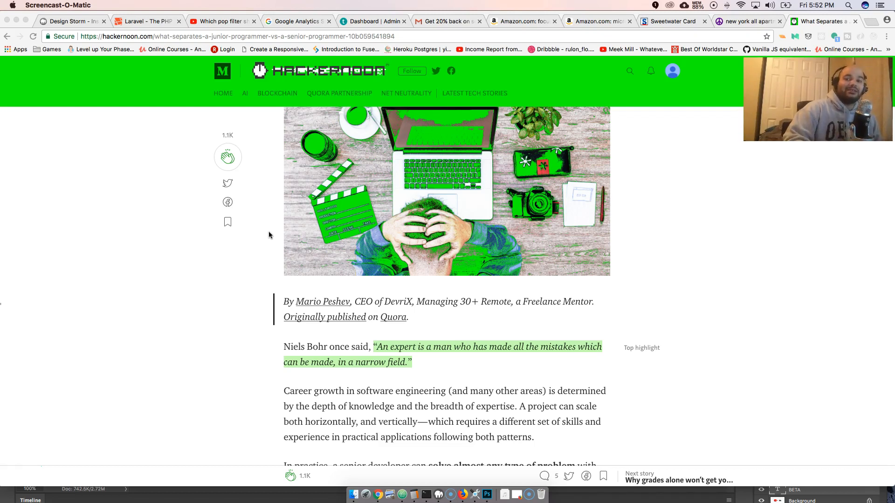
pyautogui.moveTo(247, 236)
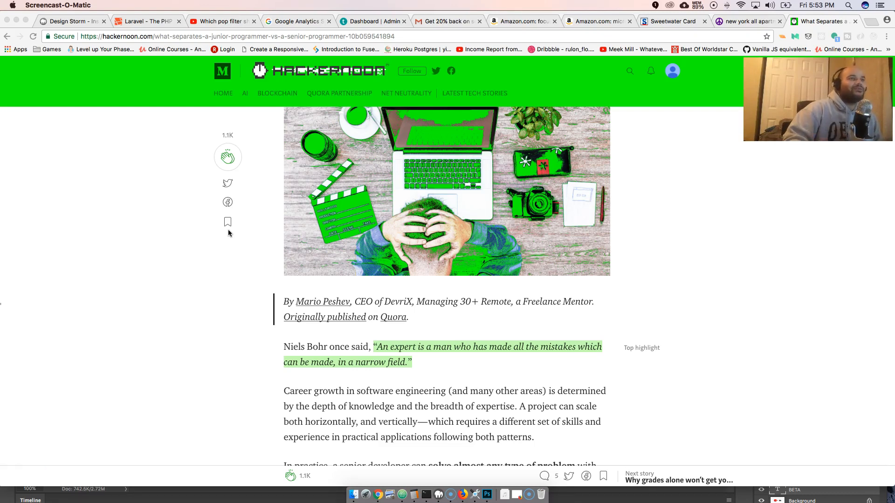
pyautogui.moveTo(231, 232)
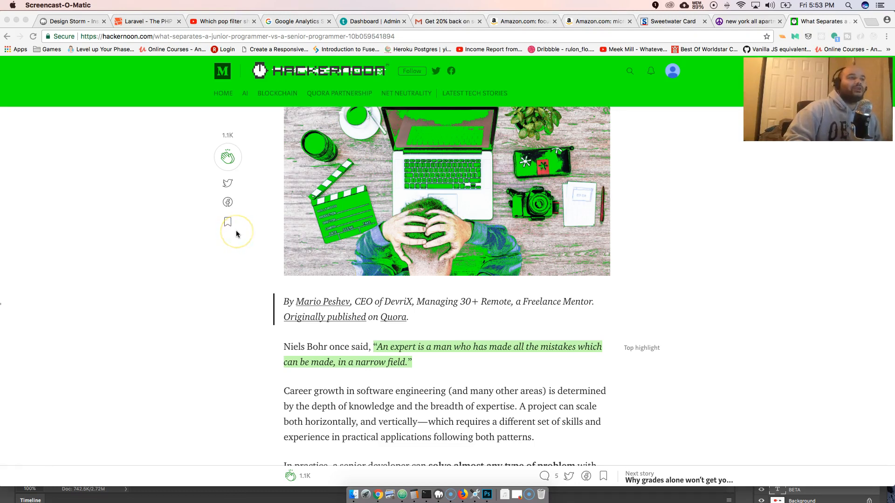
pyautogui.moveTo(195, 243)
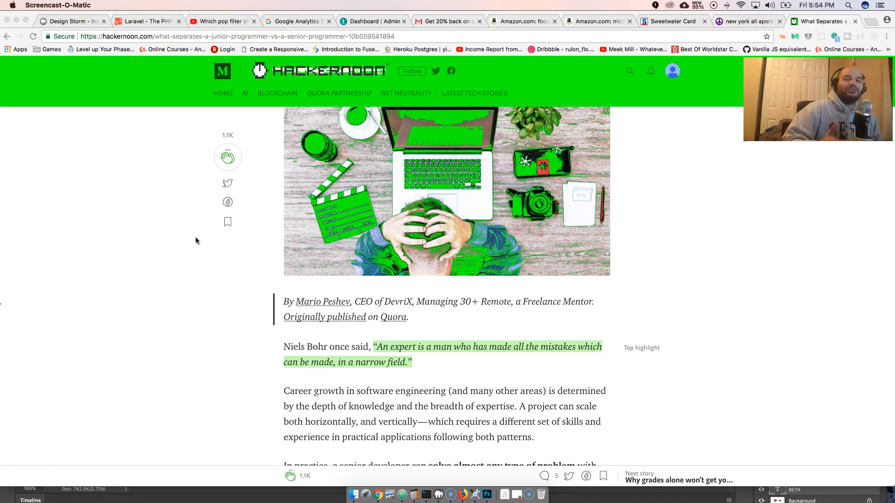
pyautogui.moveTo(194, 238)
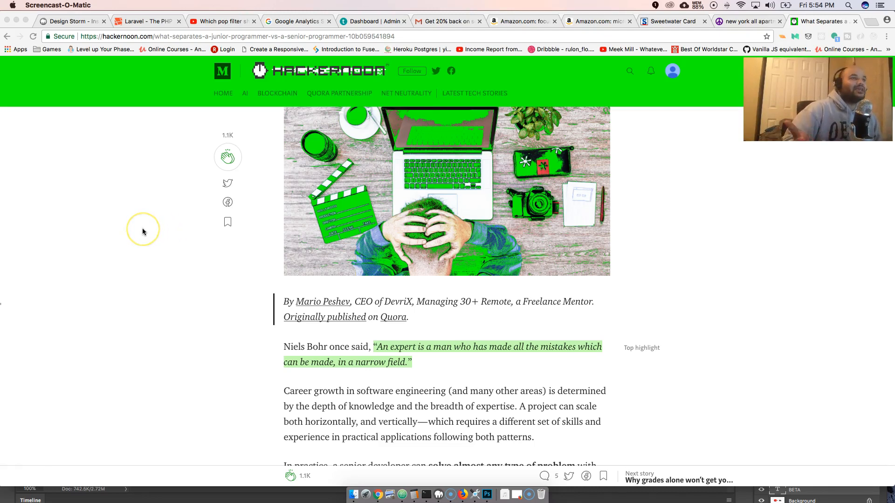
pyautogui.moveTo(143, 232)
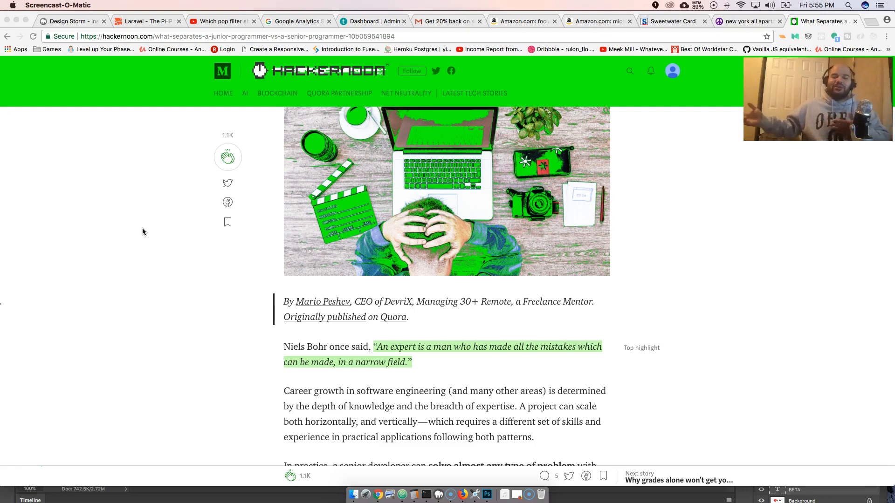
pyautogui.moveTo(153, 261)
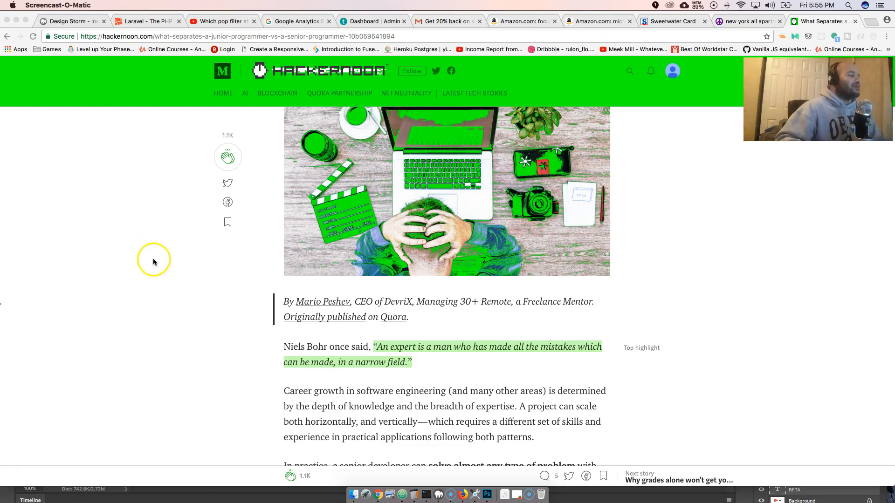
pyautogui.moveTo(182, 257)
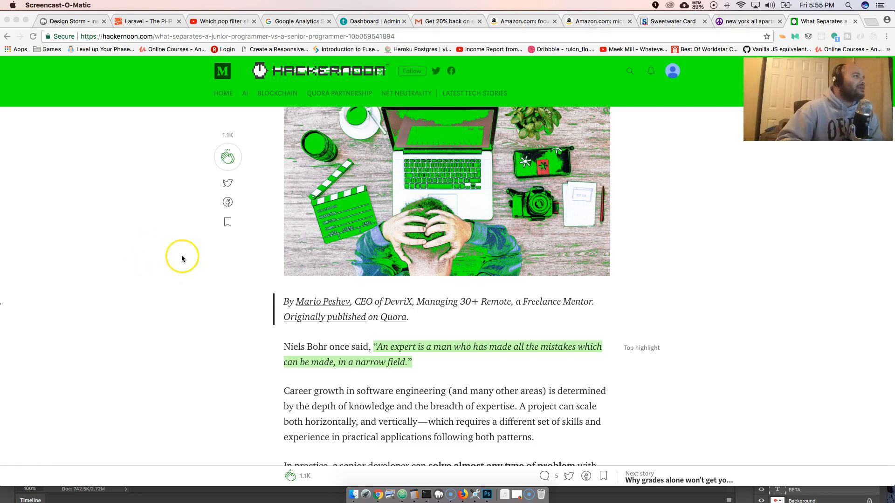
pyautogui.moveTo(567, 353)
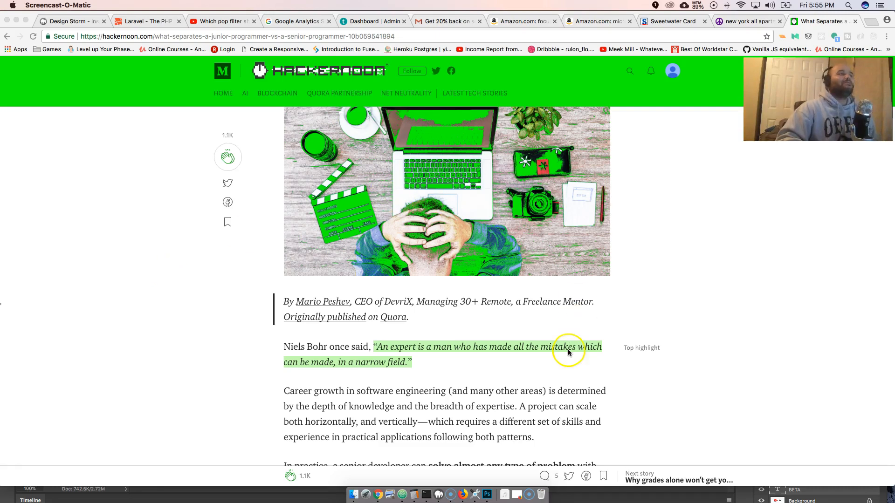
pyautogui.moveTo(564, 336)
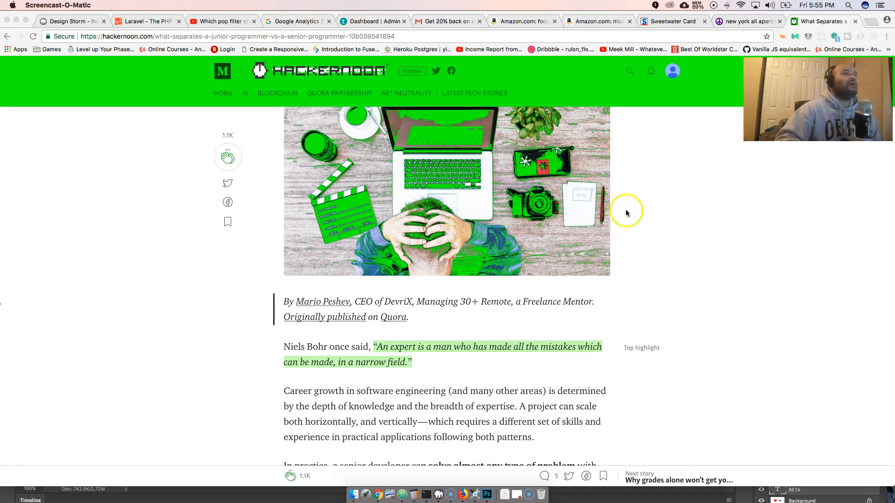
pyautogui.click(825, 22)
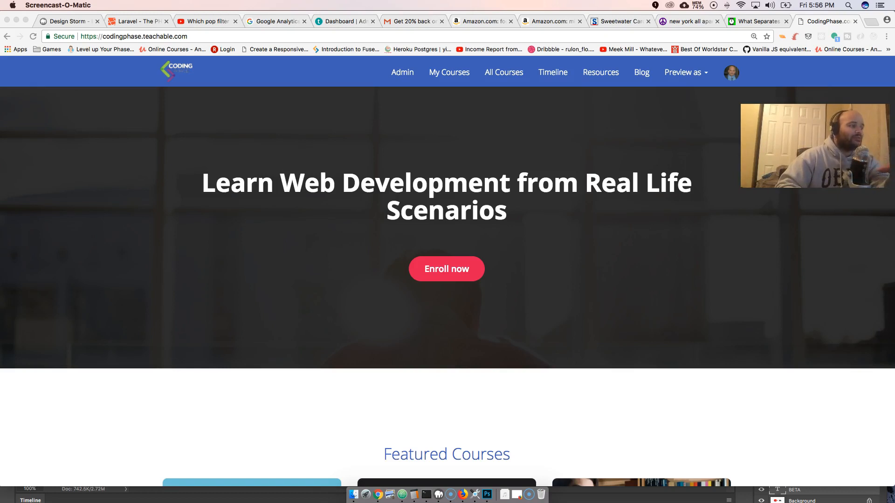
pyautogui.scroll(-3)
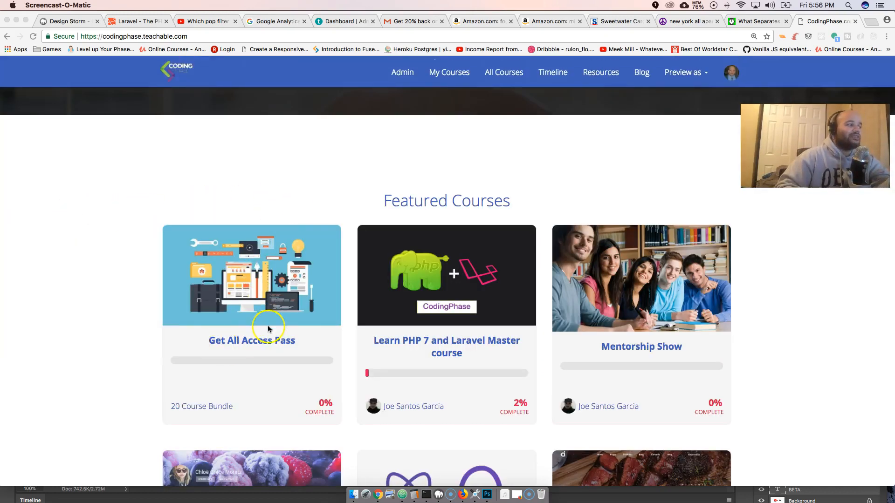
pyautogui.moveTo(236, 350)
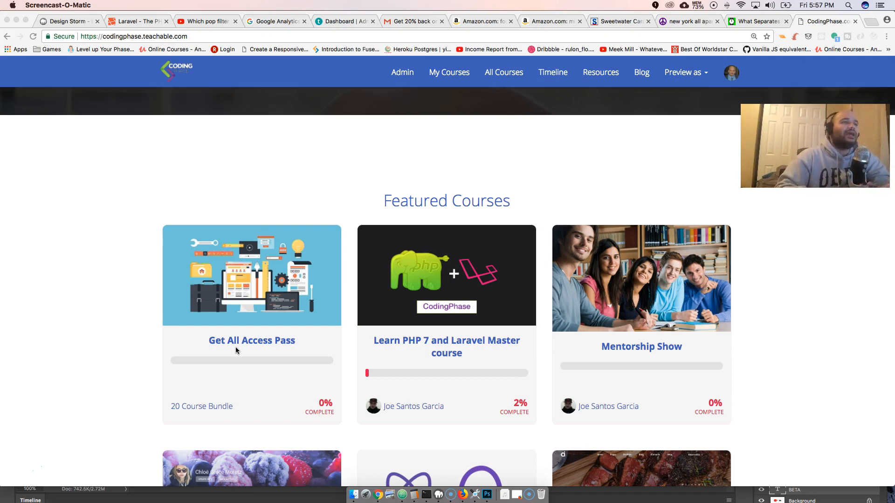
pyautogui.scroll(-3)
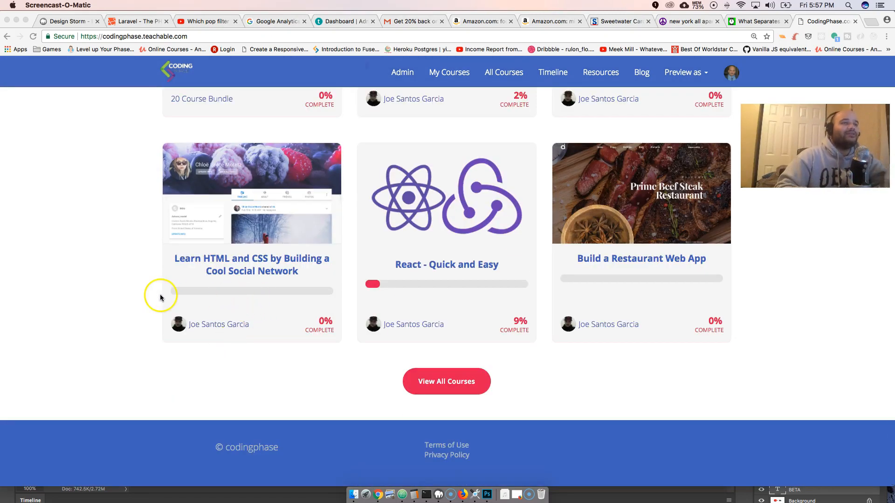
pyautogui.moveTo(159, 292)
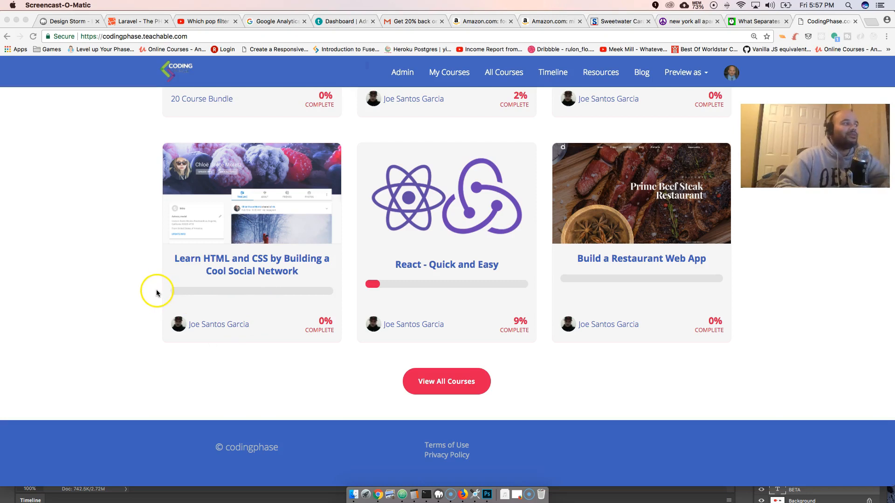
pyautogui.scroll(3)
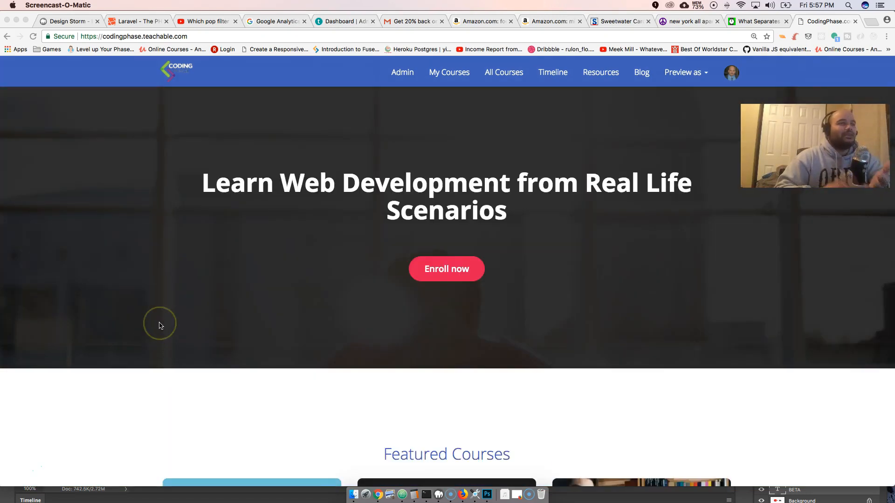
pyautogui.moveTo(160, 326)
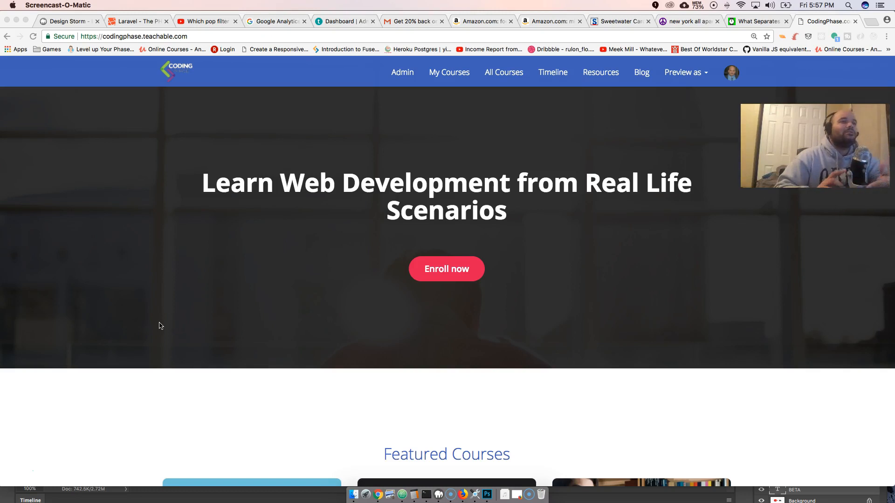